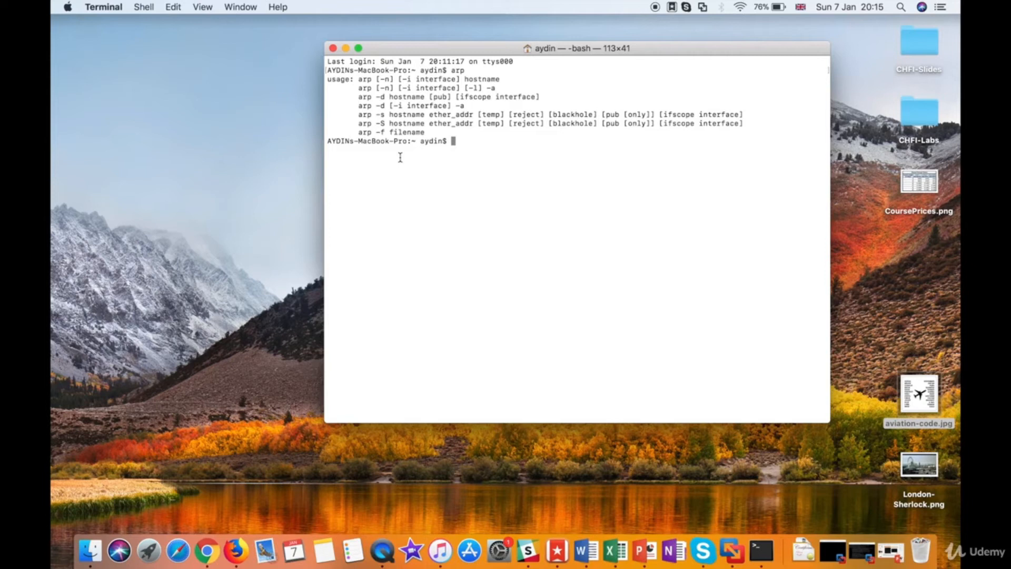
# Read the macOS arp manual page, highlighting the -a and -i options, then close it and clear the screen
pyautogui.write('man ap')
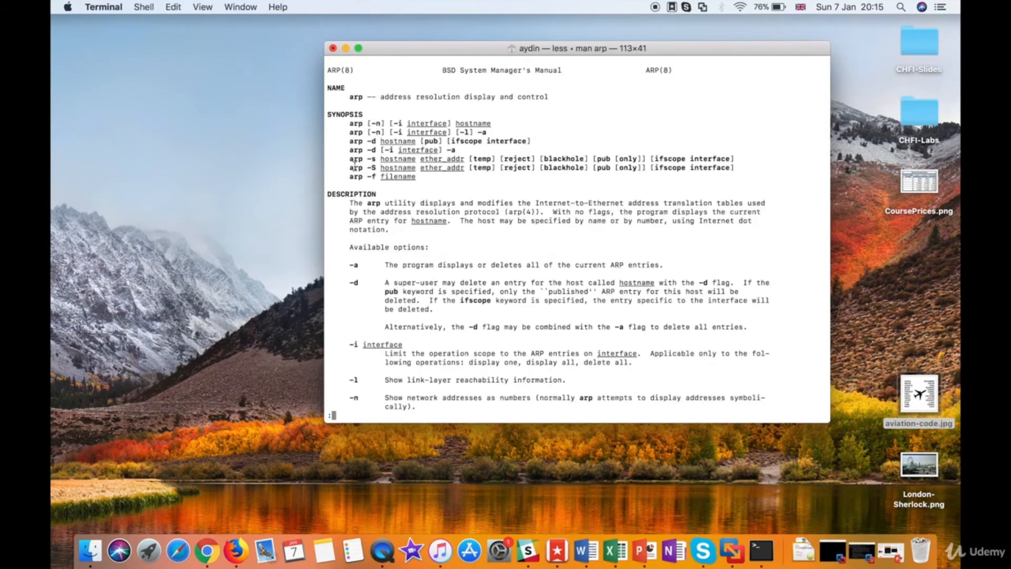
pyautogui.scroll(-3)
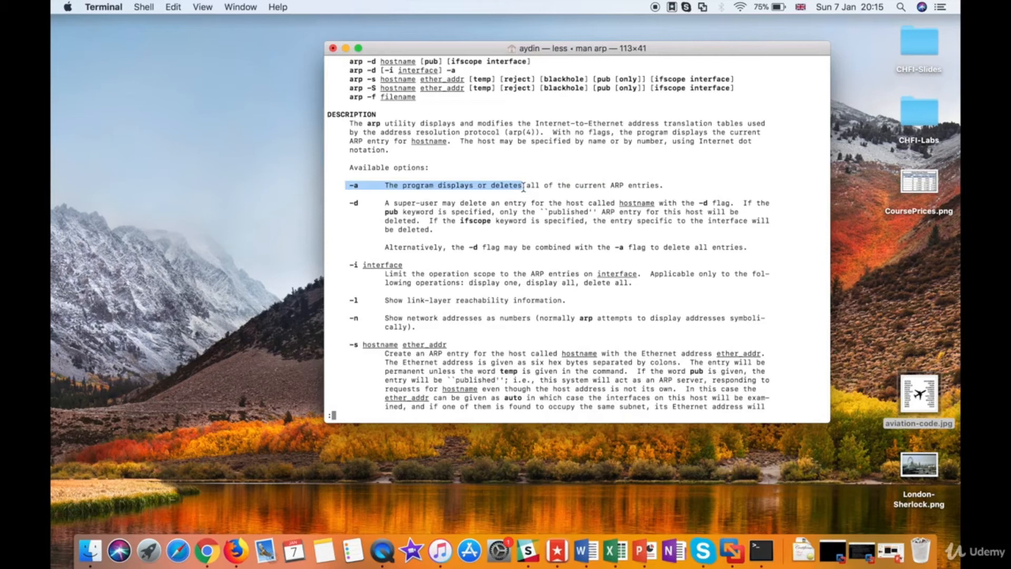
pyautogui.moveTo(513, 185)
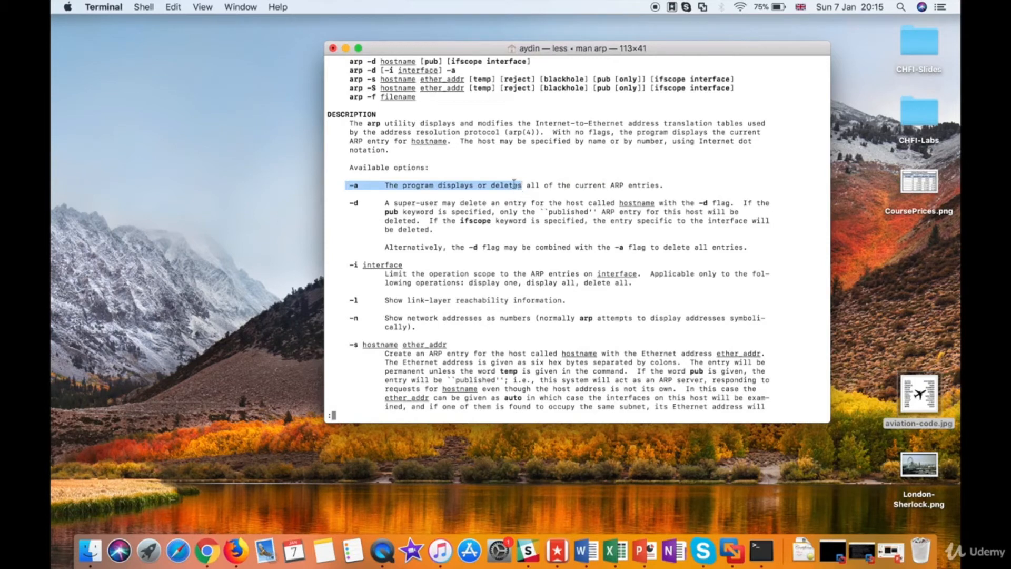
pyautogui.doubleClick(505, 185)
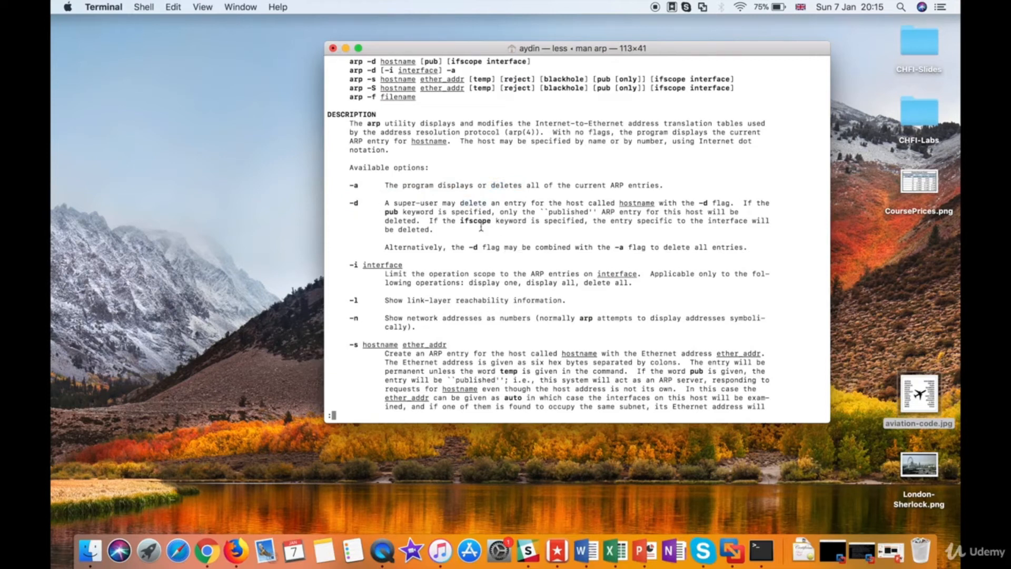
pyautogui.moveTo(602, 246)
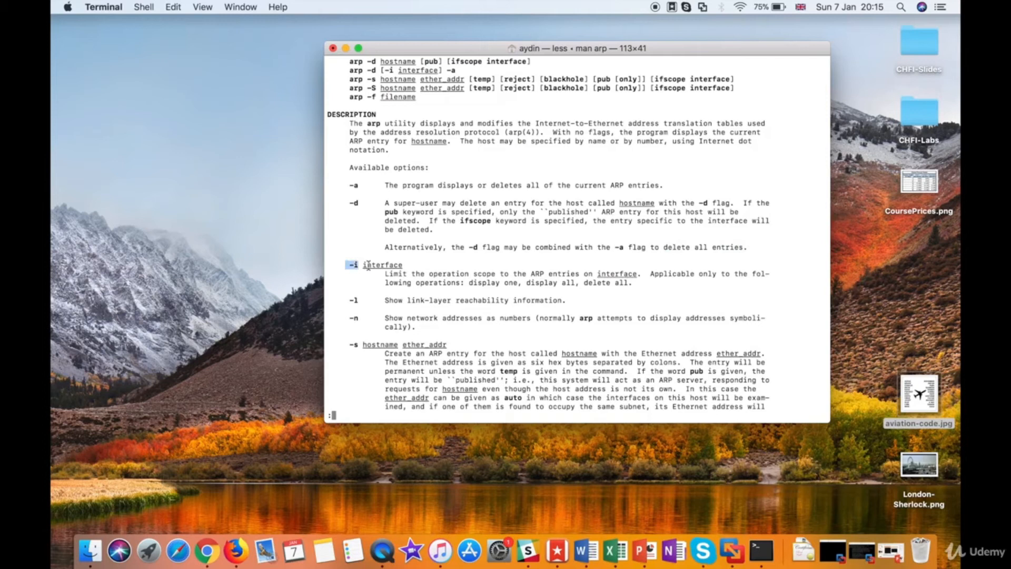
pyautogui.doubleClick(381, 264)
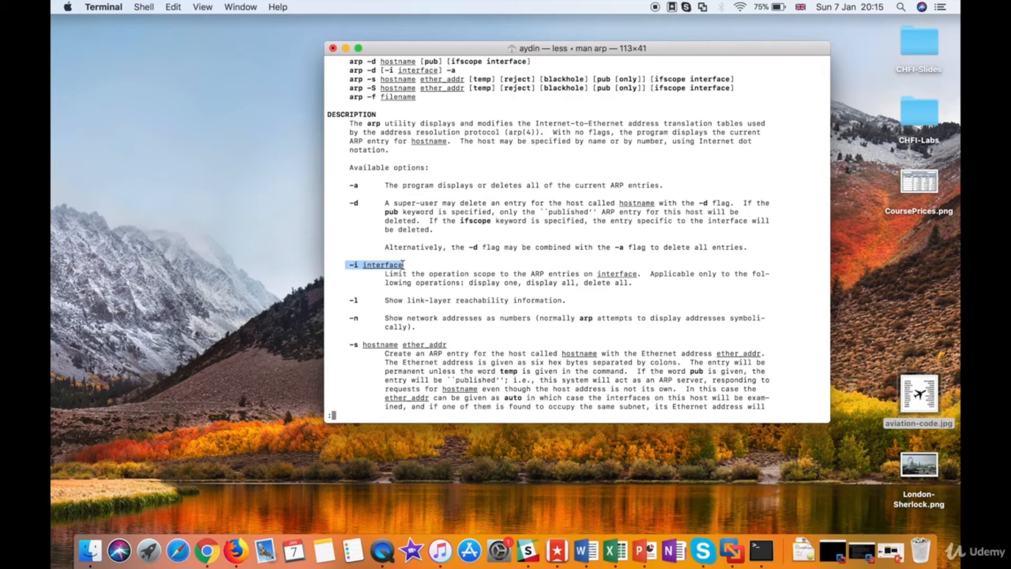
pyautogui.scroll(-3)
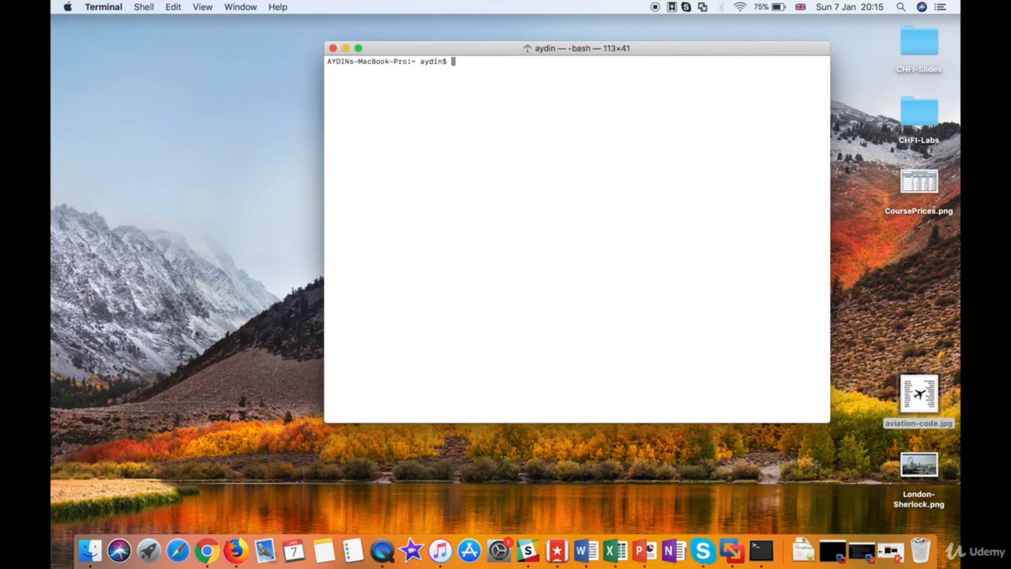
# List all ARP entries numerically with arp -an, showing seven entries on vmnet8 and en0
pyautogui.write('arp -an')
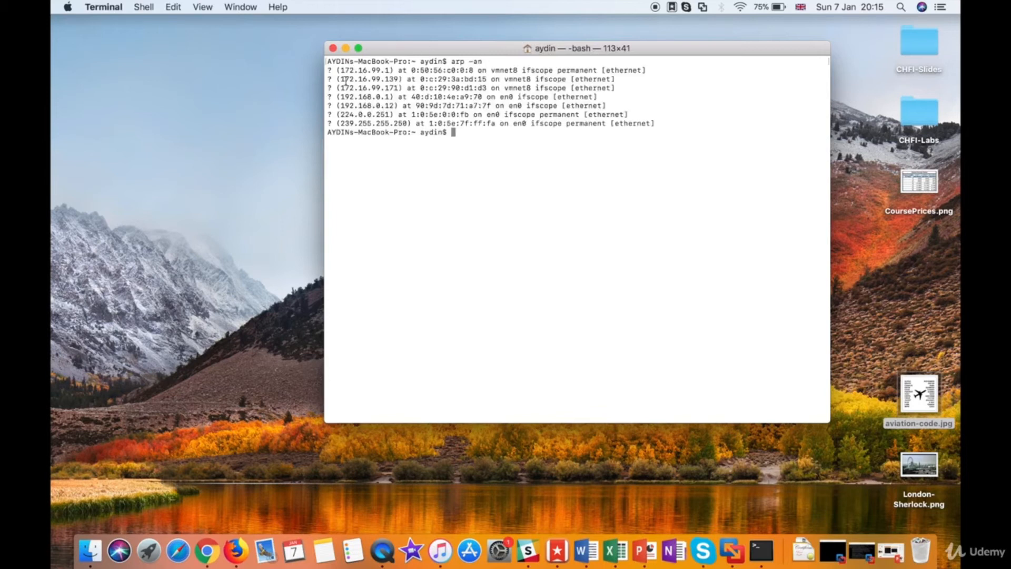
pyautogui.moveTo(328, 70); pyautogui.dragTo(413, 123)
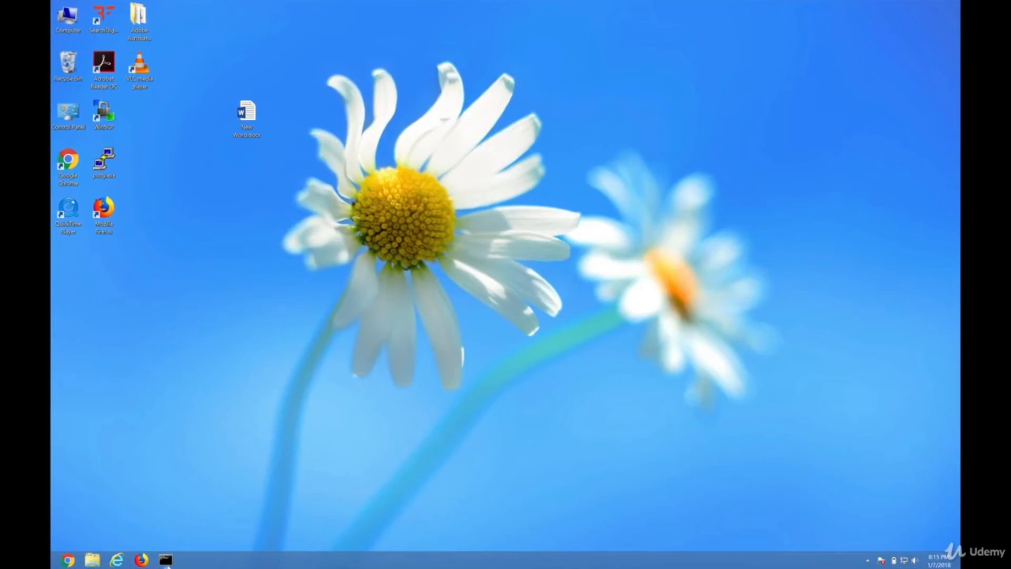
# Bring up the Windows Command Prompt window from the taskbar
pyautogui.click(164, 561)
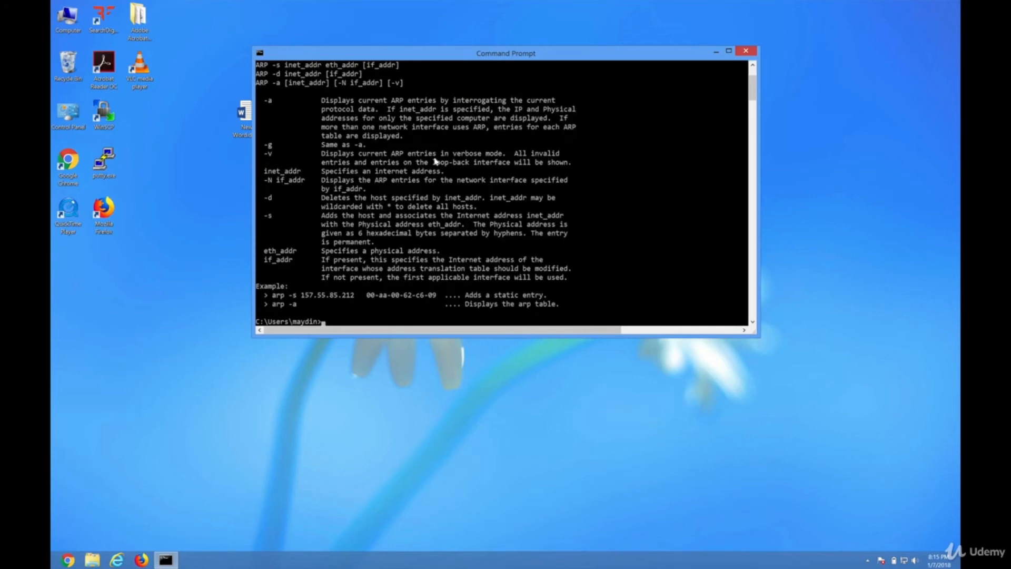
pyautogui.moveTo(266, 104)
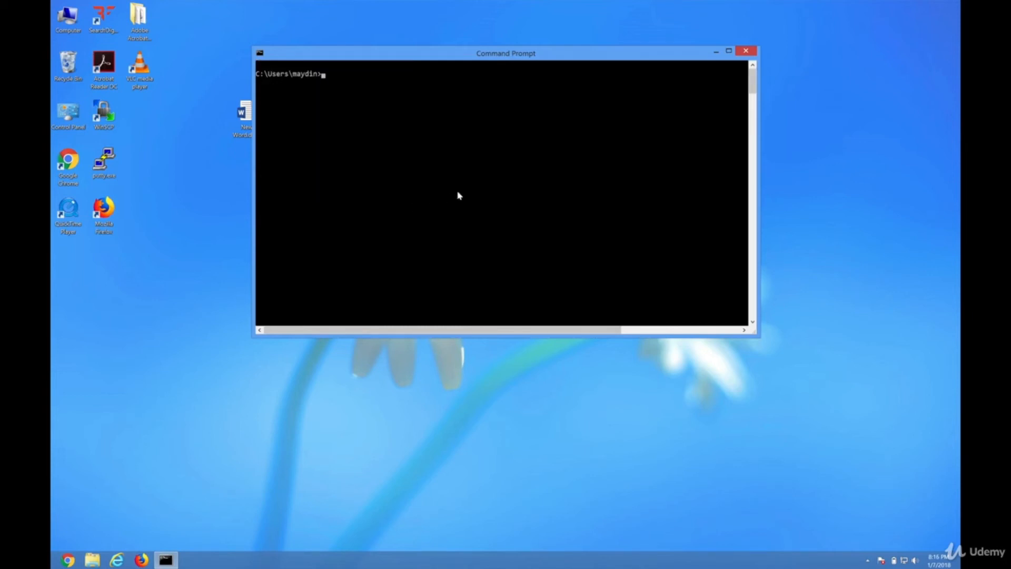
# Run arp -a to list four dynamic and four static entries for interface 172.16.99.171
pyautogui.write('arp -a')
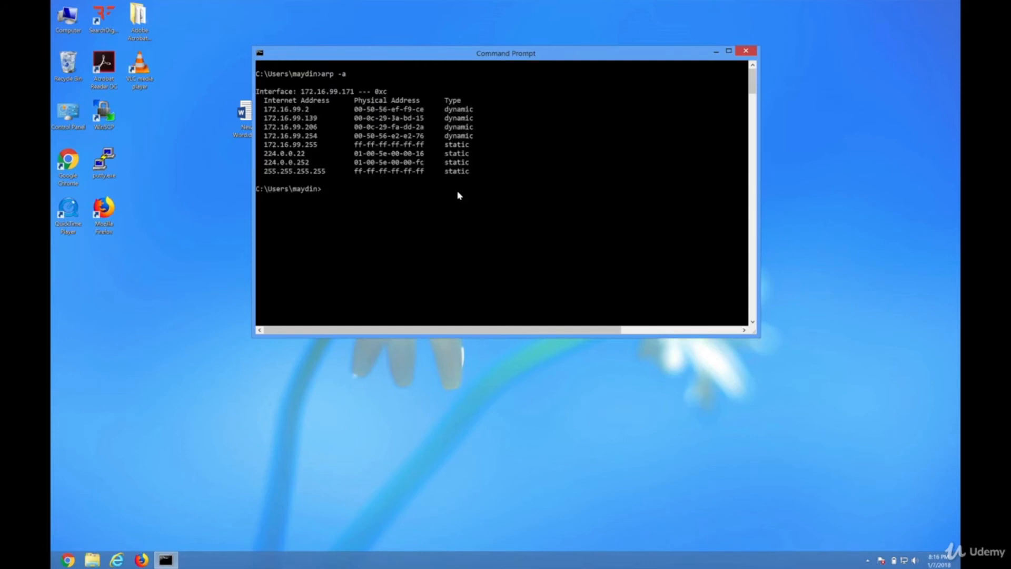
pyautogui.moveTo(317, 175)
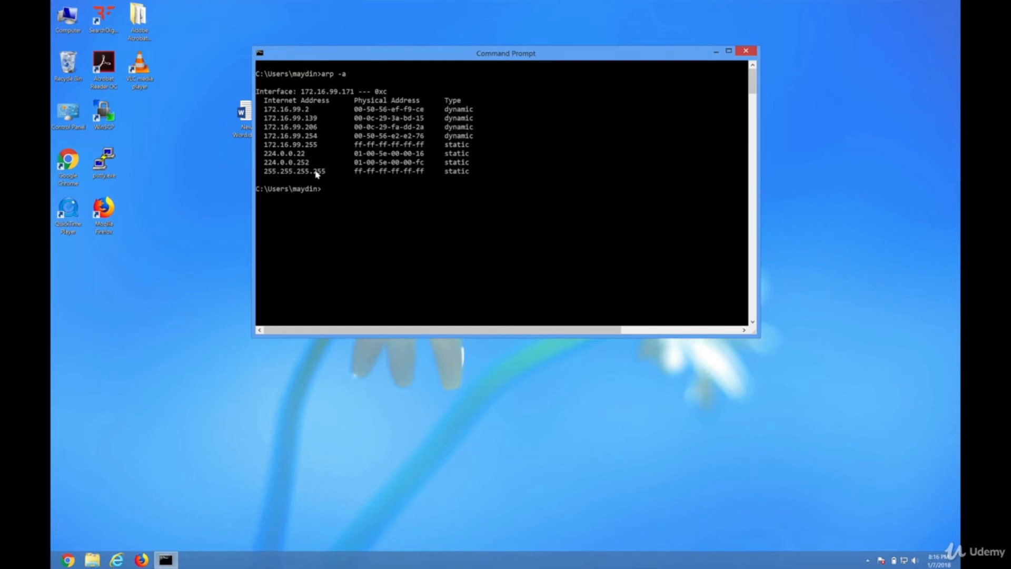
pyautogui.moveTo(446, 162)
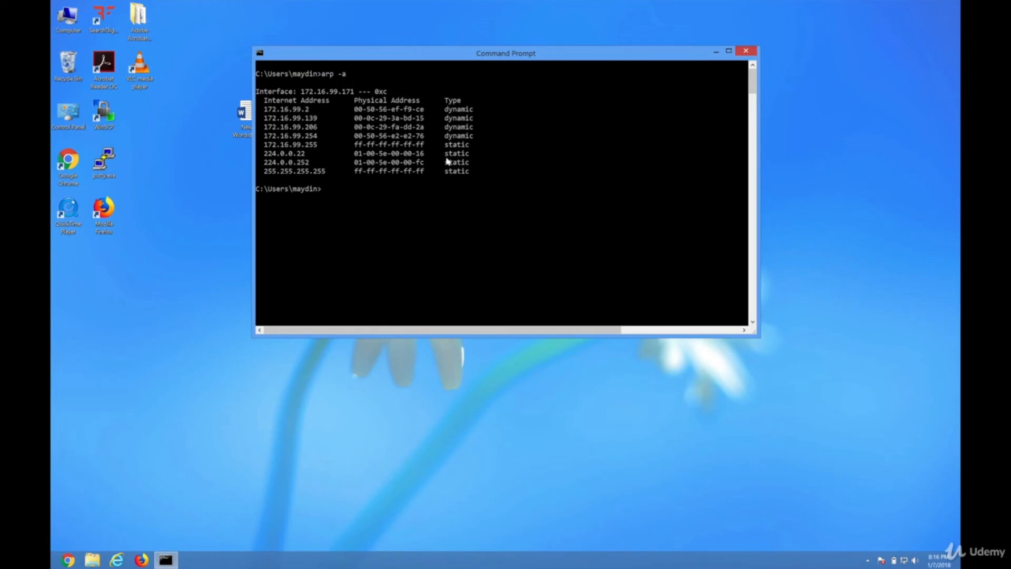
pyautogui.click(729, 50)
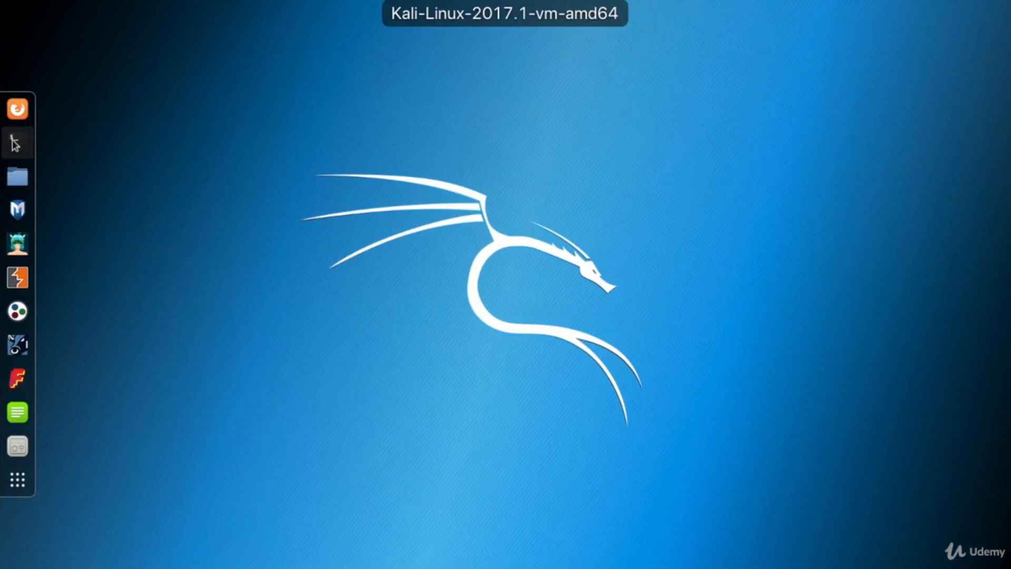
pyautogui.click(14, 143)
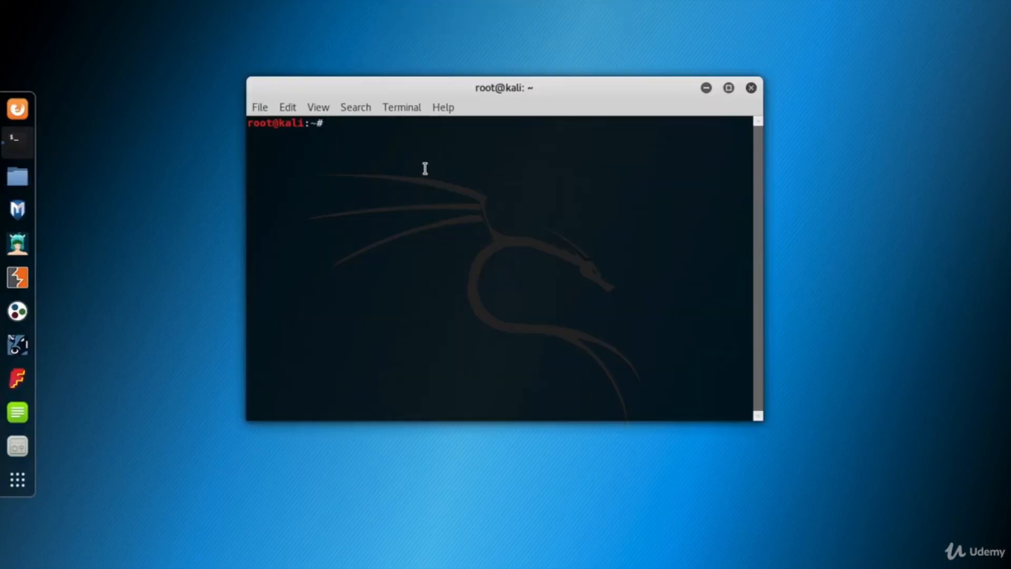
pyautogui.write('arp')
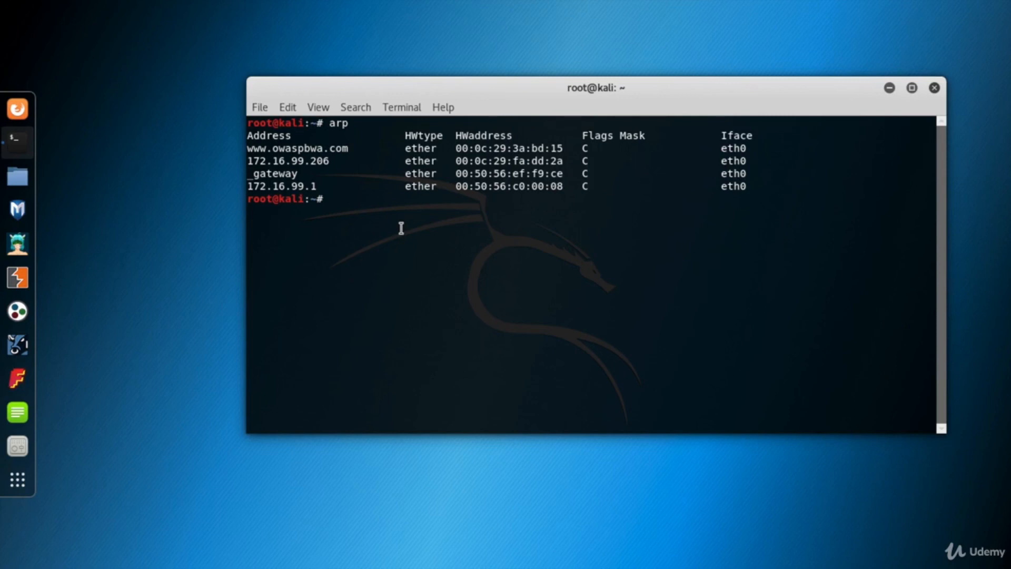
pyautogui.write('arp -')
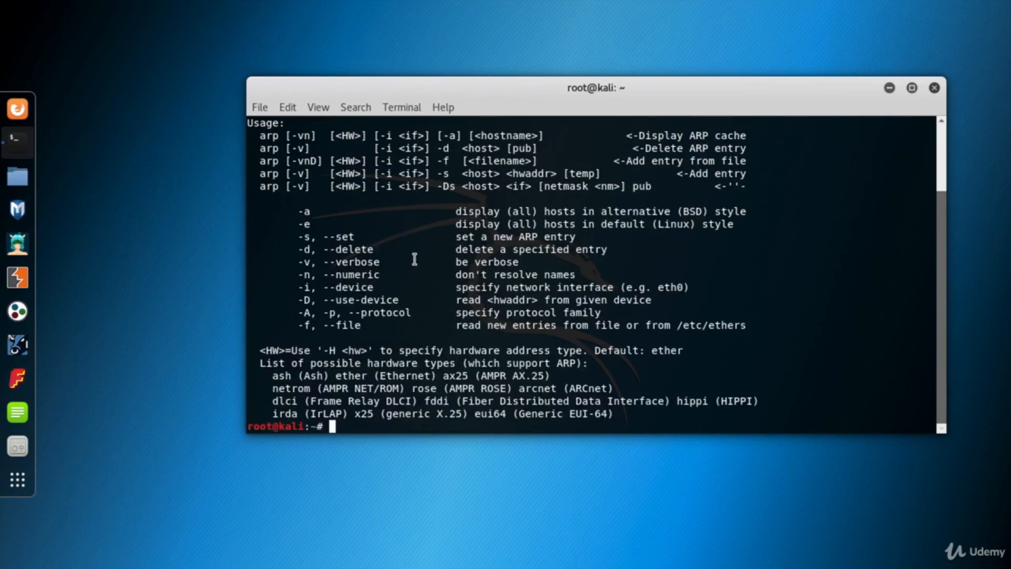
pyautogui.moveTo(413, 349)
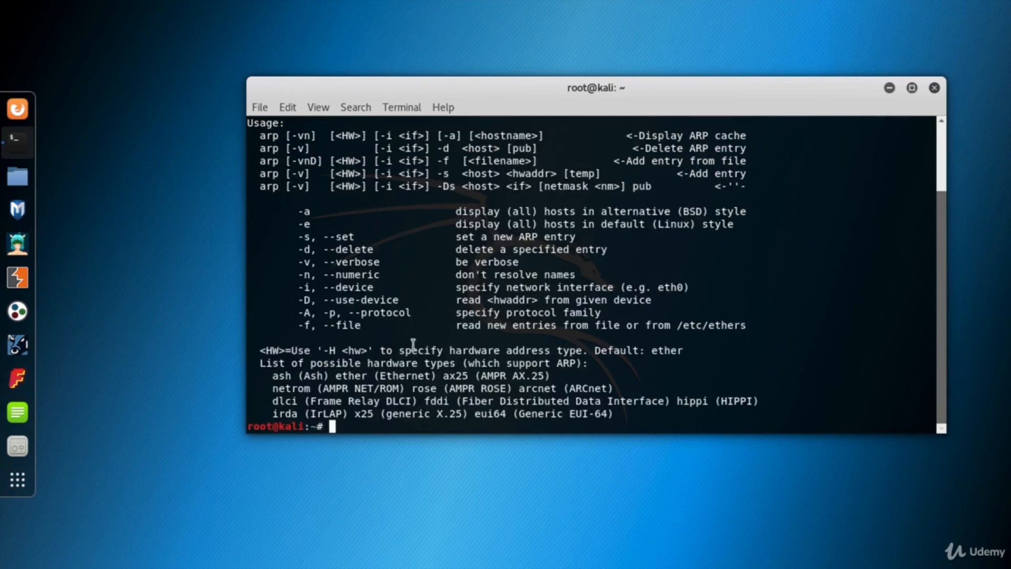
# Read Kali's arp manual page through its options, highlighting the -i interface option, then quit
pyautogui.write('man aso')
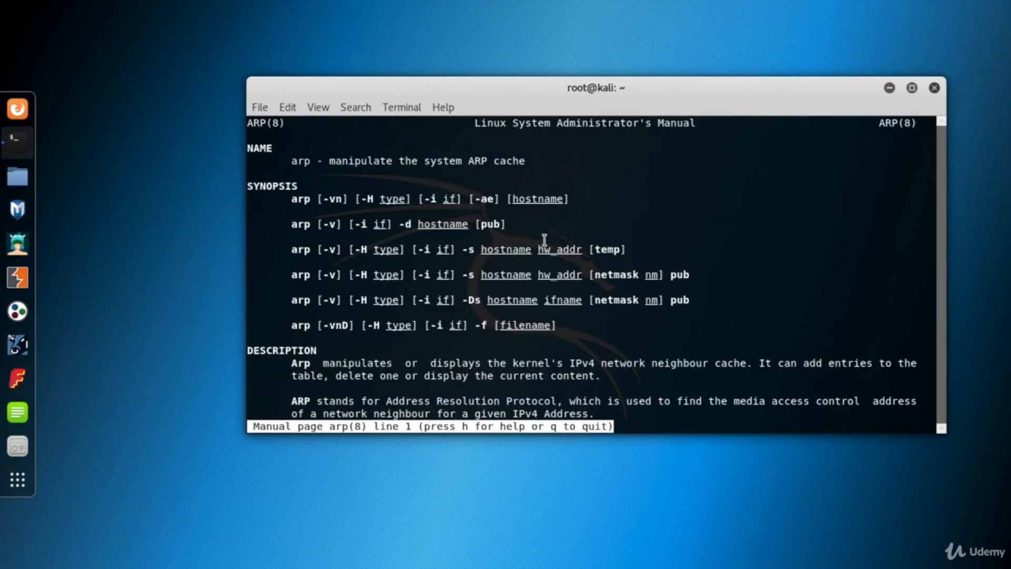
pyautogui.scroll(-3)
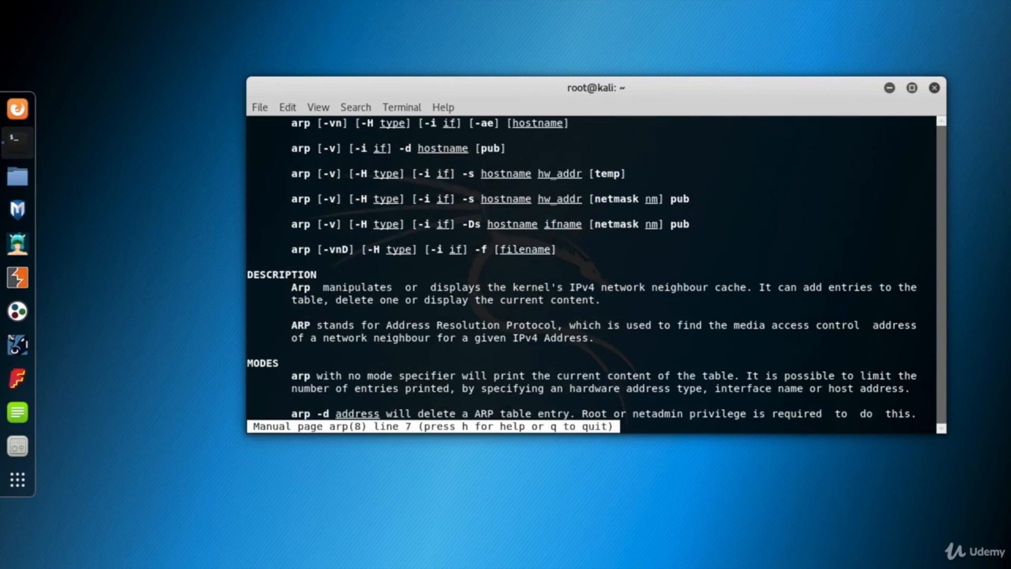
pyautogui.scroll(-3)
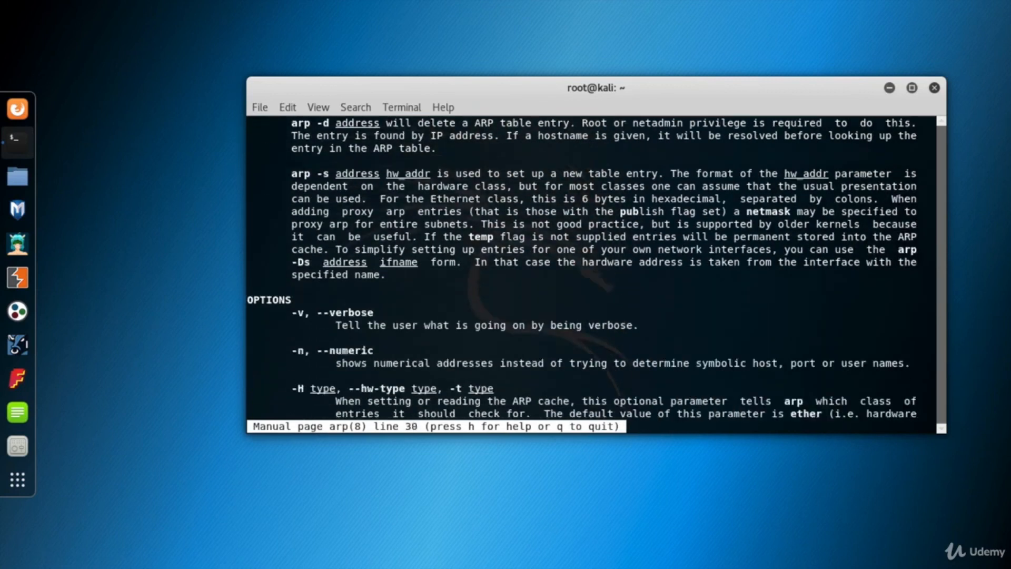
pyautogui.scroll(-3)
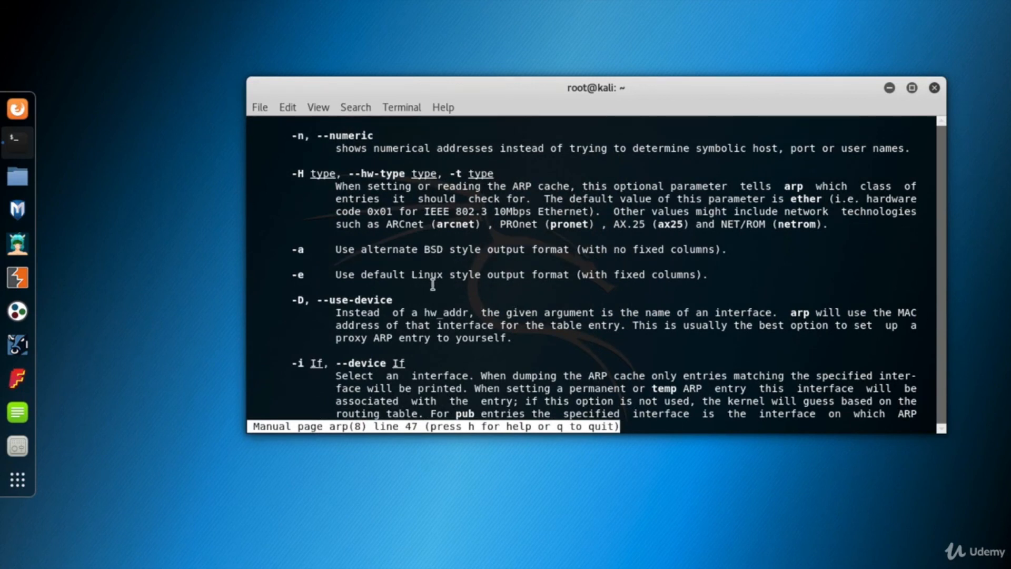
pyautogui.doubleClick(432, 249)
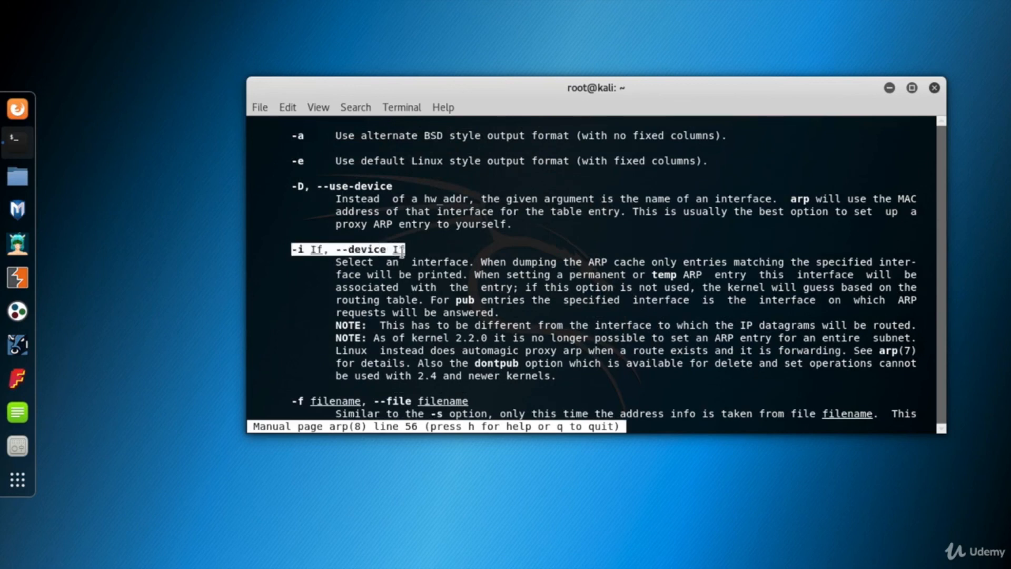
pyautogui.scroll(-3)
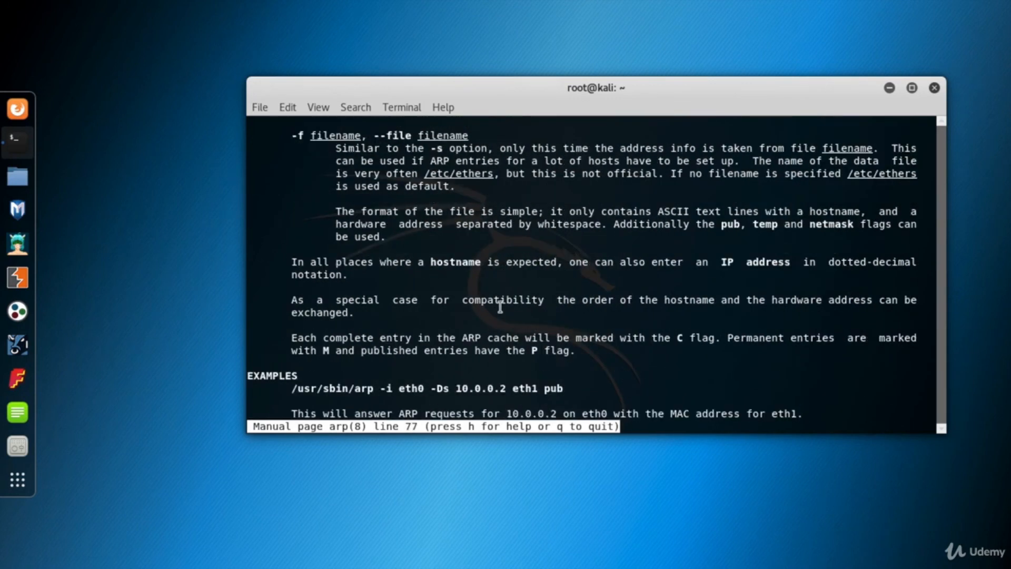
pyautogui.press('q')
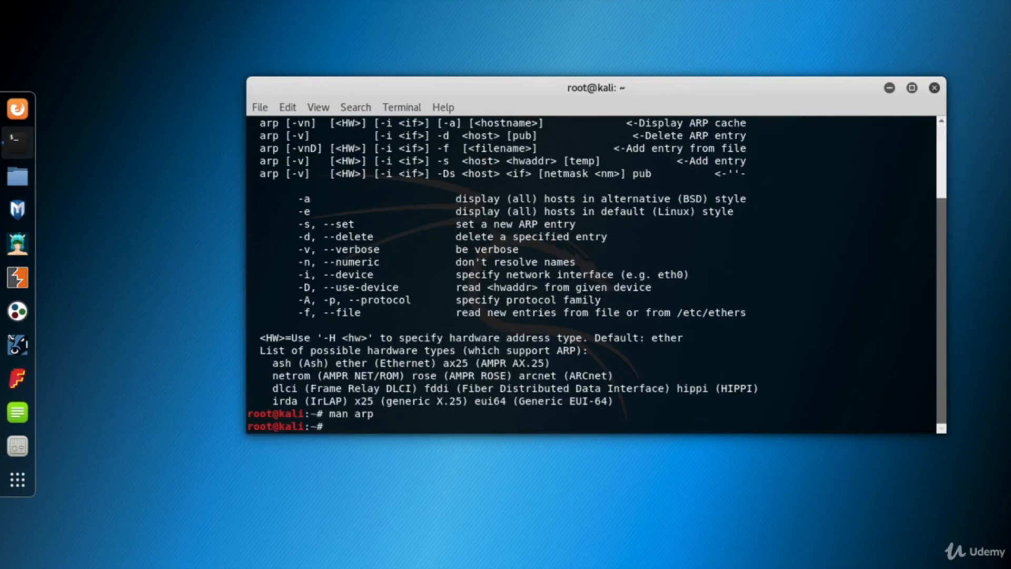
# Show the ARP cache in BSD style with arp -a, listing four eth0 hosts
pyautogui.write('arp -a')
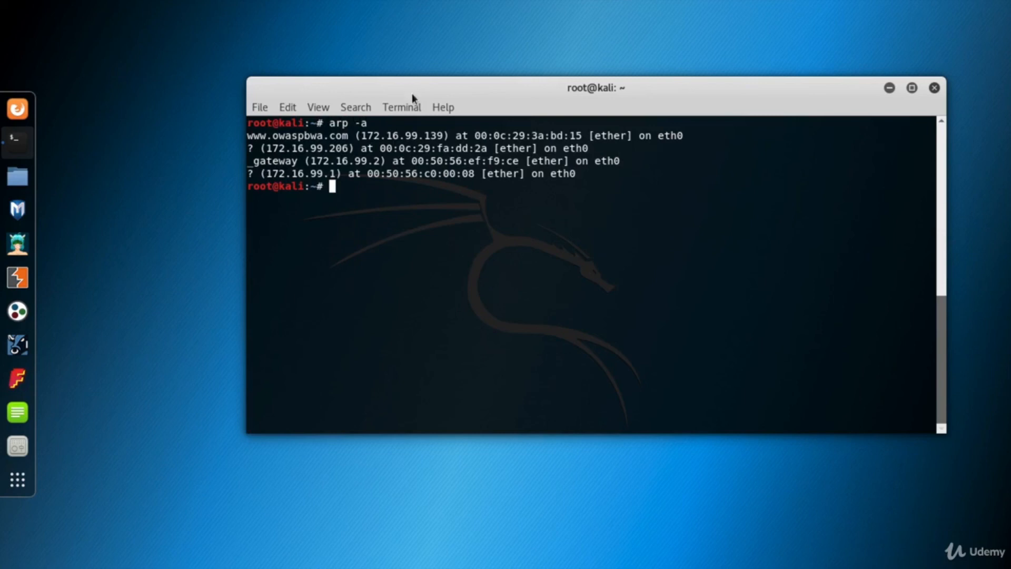
pyautogui.write('arp -a')
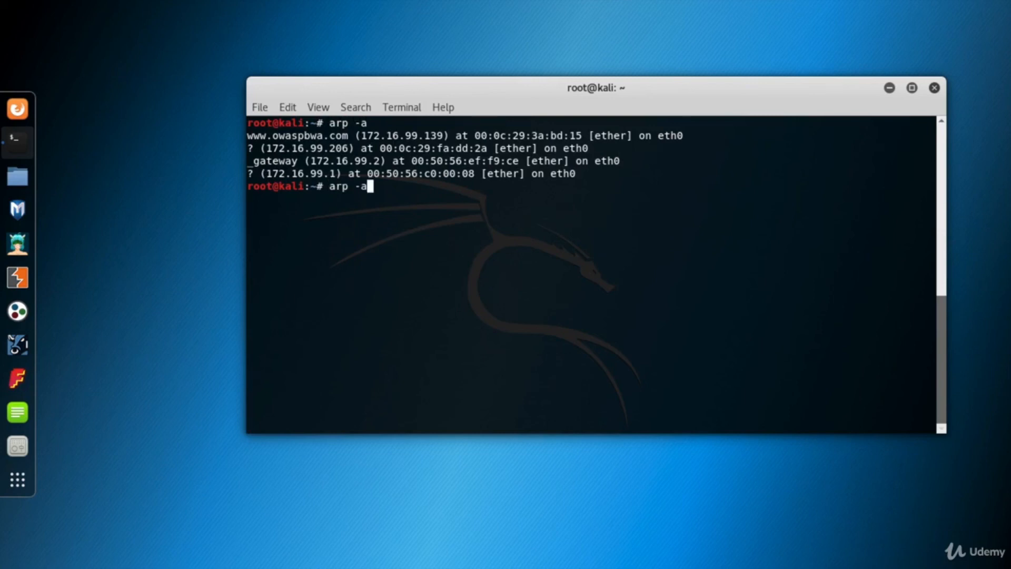